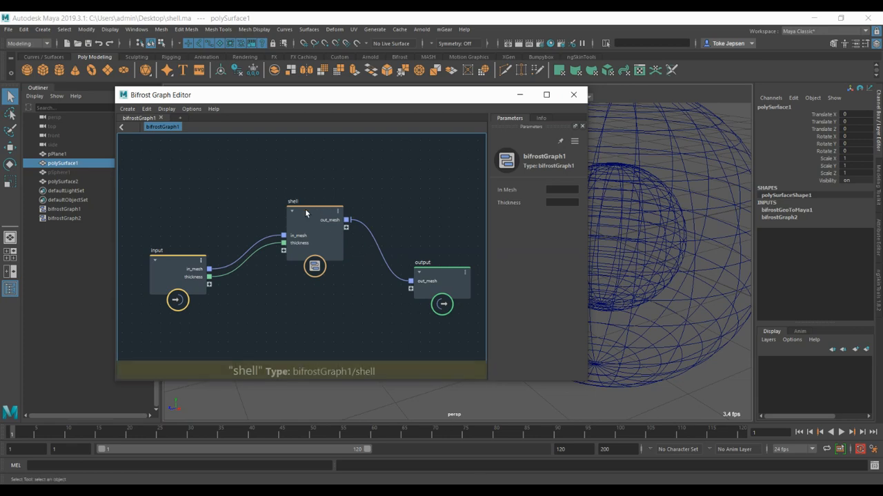
# Select the shell node in the Bifrost Graph Editor to display its parameters
pyautogui.click(314, 232)
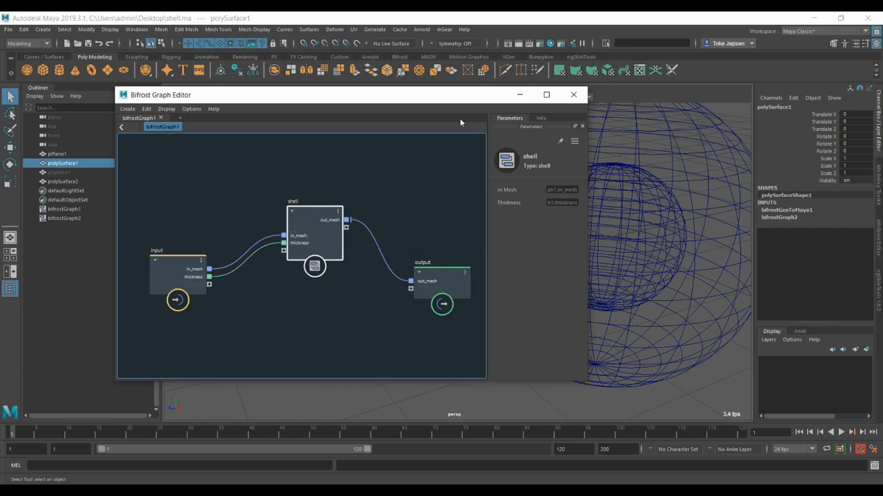
pyautogui.moveTo(328, 210)
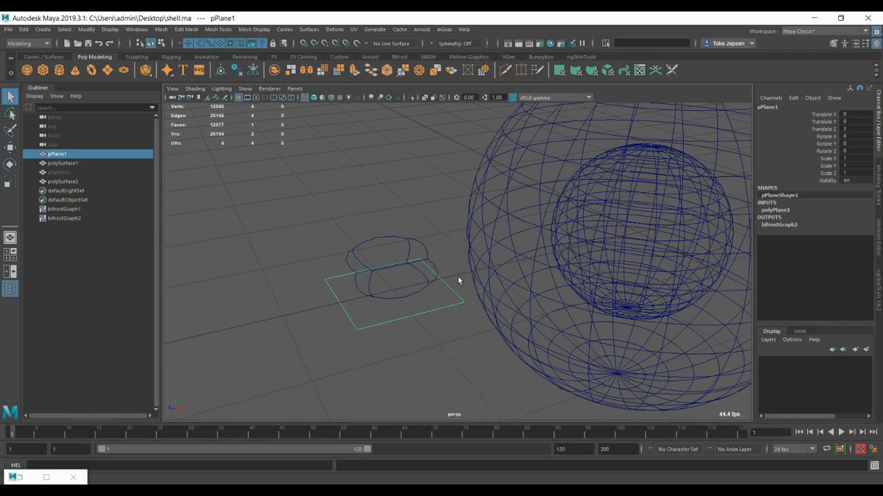
pyautogui.moveTo(398, 218)
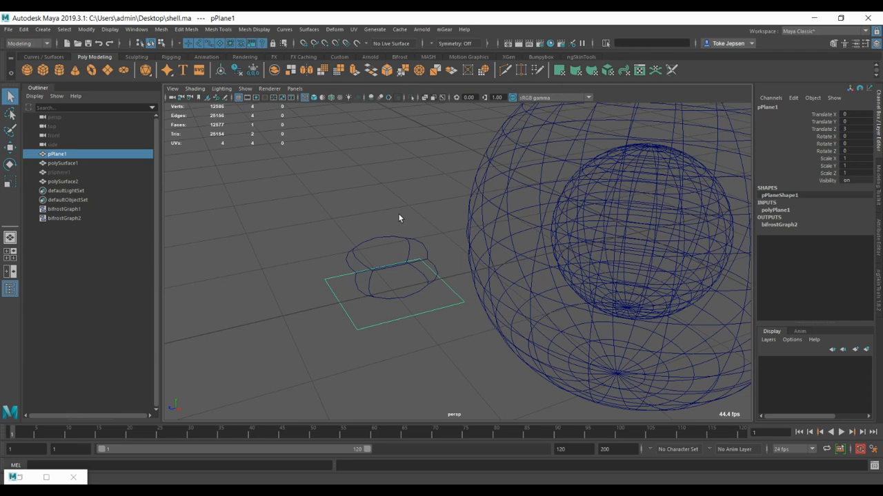
pyautogui.moveTo(397, 218)
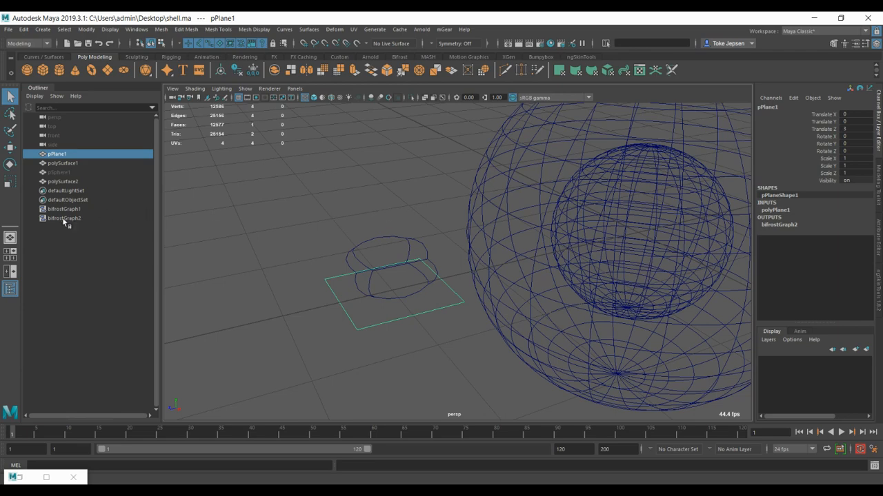
# Select polySurface1, the thickened shell surface, in the shaded scene
pyautogui.click(136, 29)
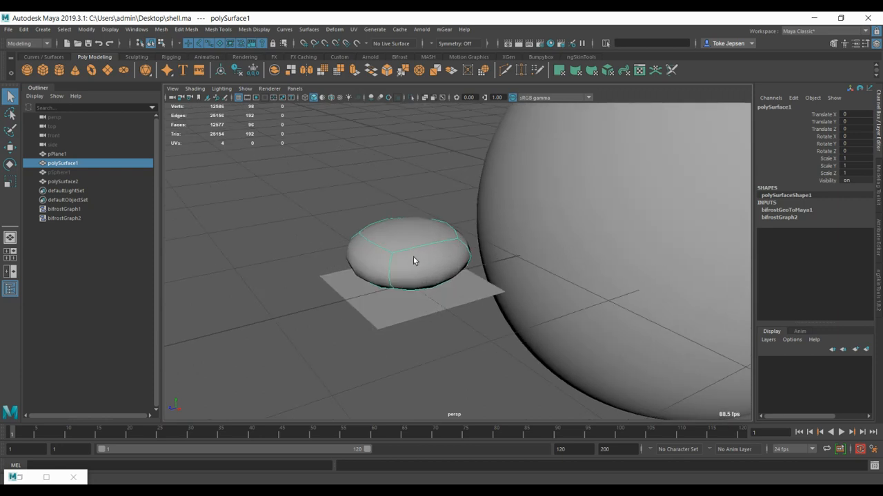
# Select pPlane1, reach bifrostGraph2 in the Channel Box and raise its Thickness for a rounder solid
pyautogui.click(58, 154)
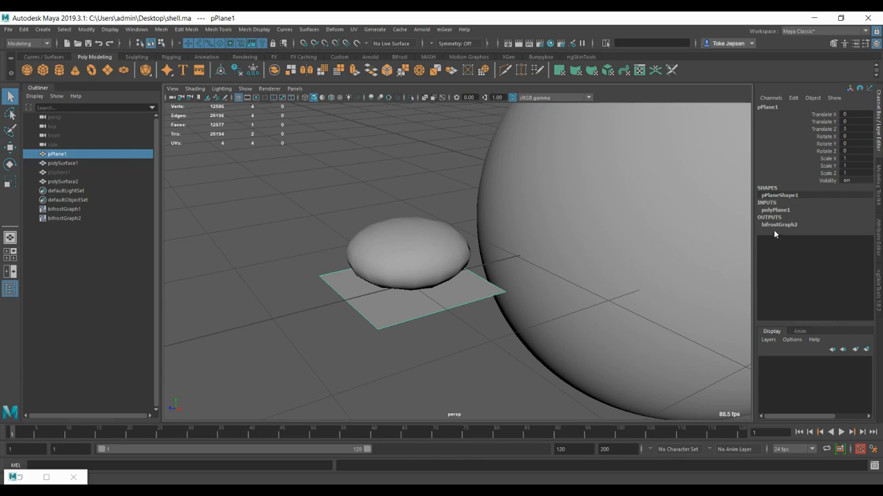
pyautogui.click(64, 218)
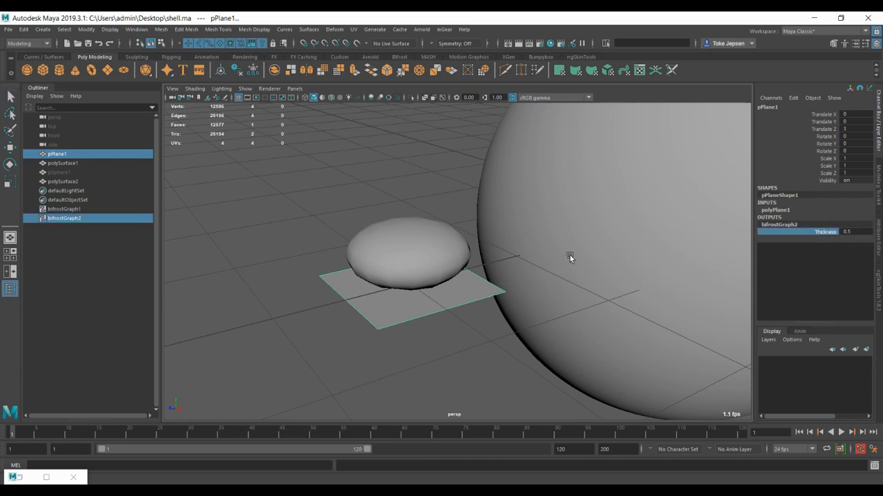
pyautogui.click(64, 163)
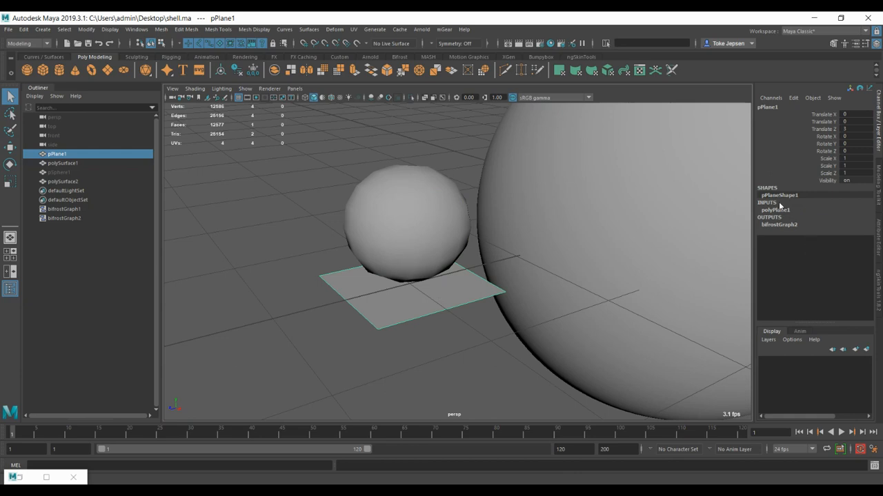
pyautogui.click(775, 209)
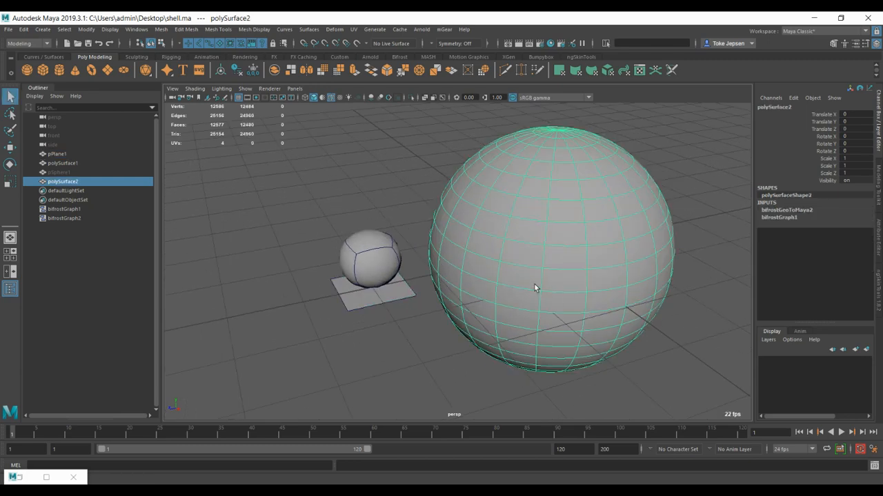
# Pull the view back to compare both shells, deselect the sphere shell and view its wireframe inner wall
pyautogui.moveTo(538, 288); pyautogui.dragTo(623, 254)
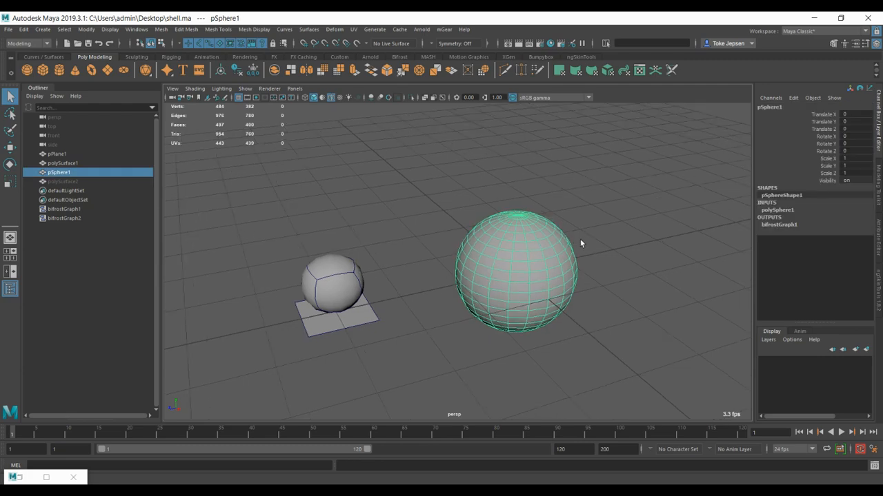
pyautogui.moveTo(80, 157)
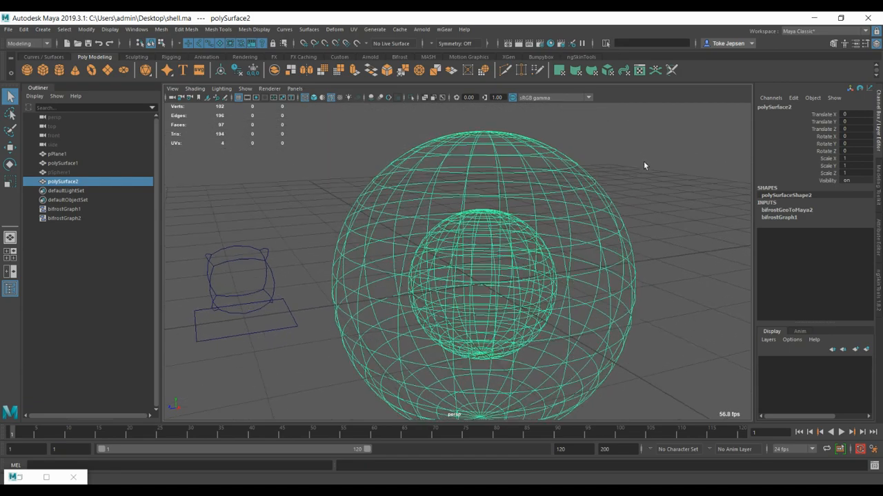
pyautogui.click(614, 171)
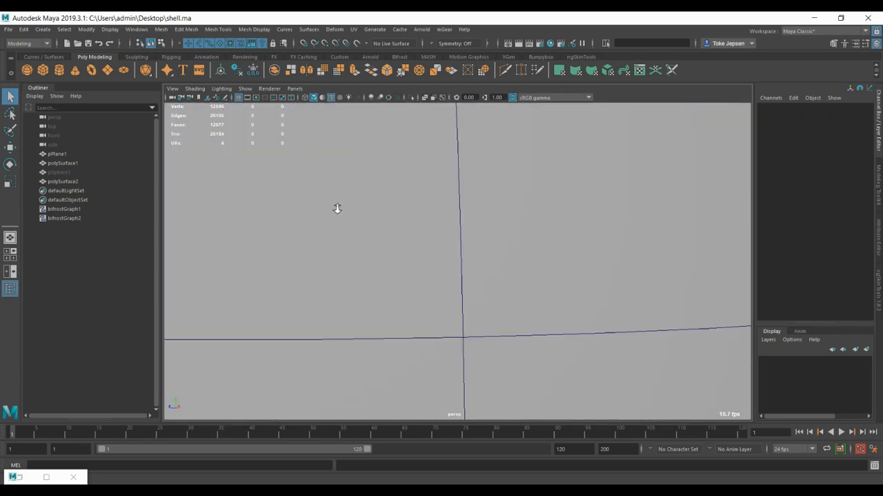
pyautogui.click(64, 181)
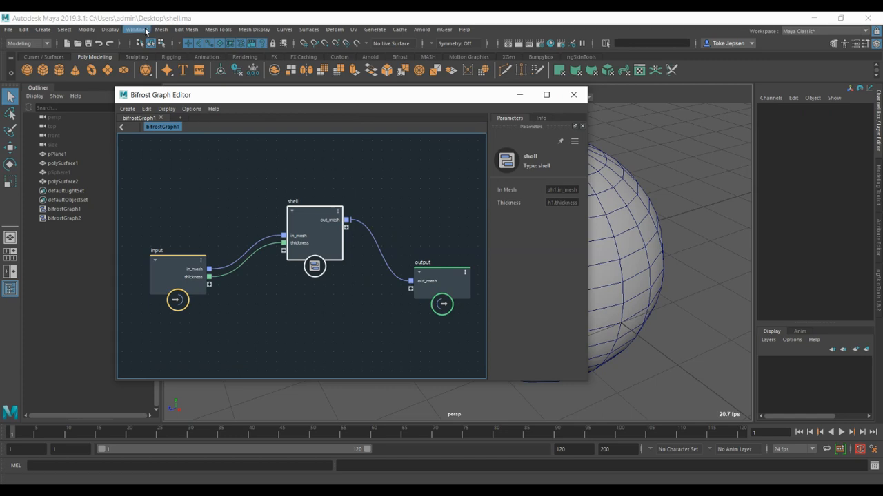
# Close the Bifrost Graph Editor and bring up the Node Editor from the Windows menu
pyautogui.click(135, 29)
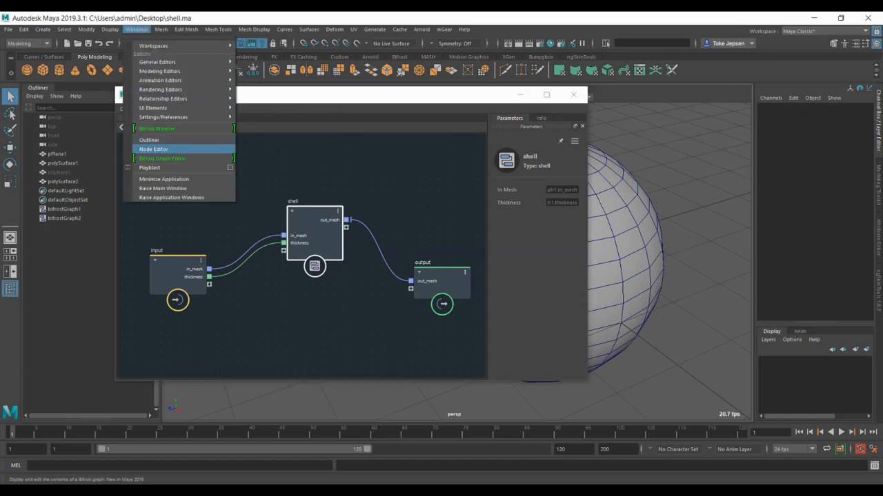
pyautogui.moveTo(163, 158)
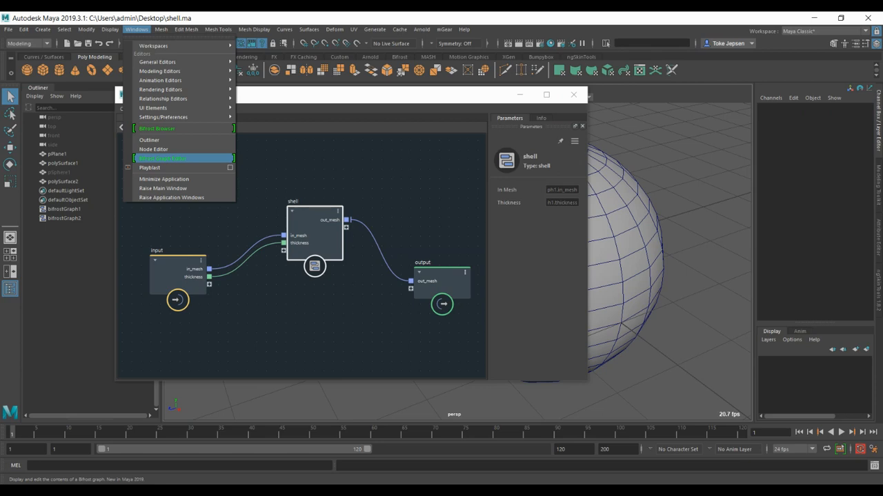
pyautogui.click(163, 157)
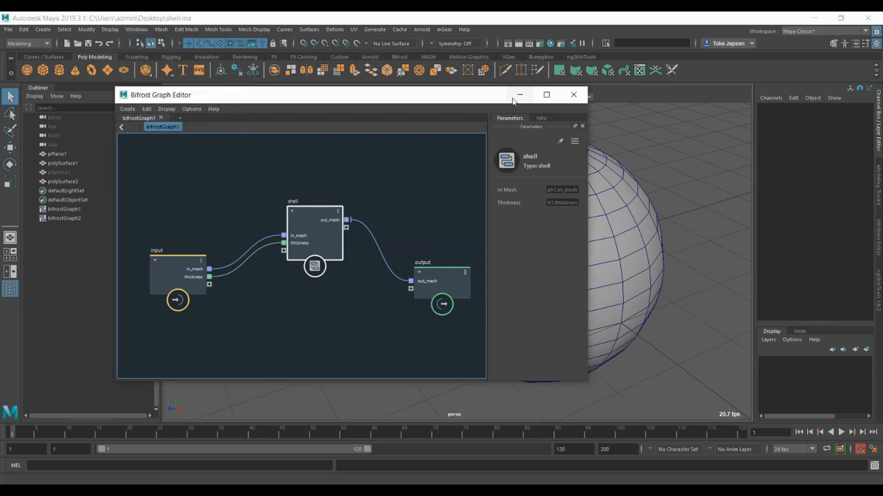
pyautogui.click(573, 93)
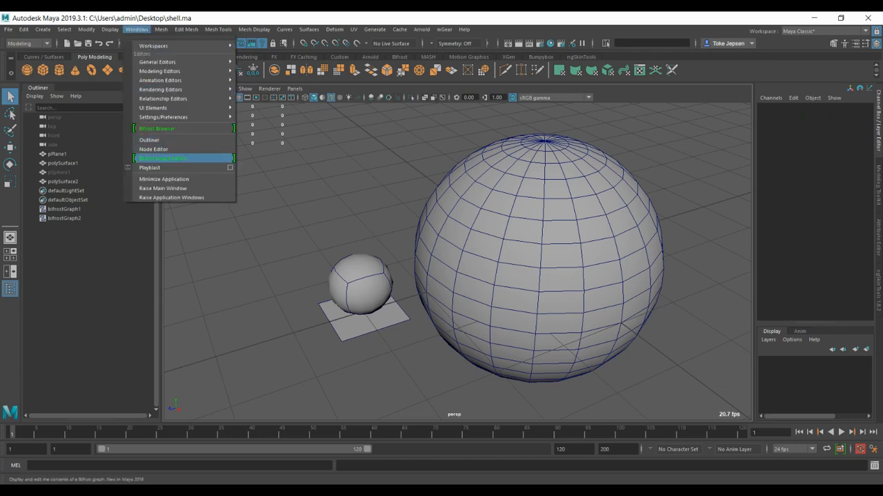
pyautogui.moveTo(157, 128)
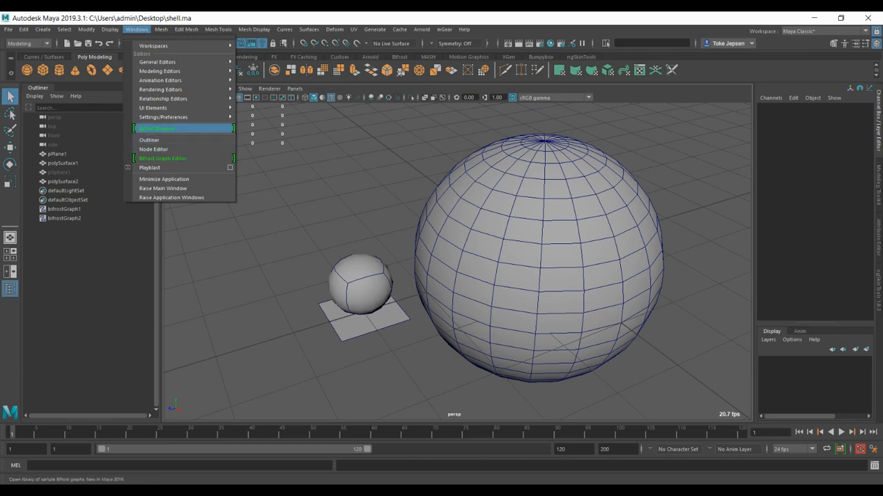
pyautogui.click(153, 149)
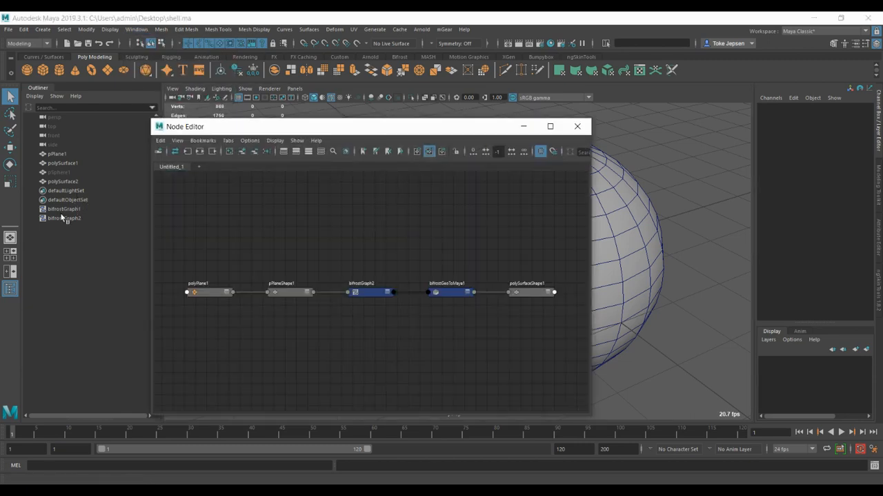
# Expand the nodes to show ports and select bifrostGraph2 feeding bifrostGeoToMaya1 into polySurfaceShape1
pyautogui.click(64, 218)
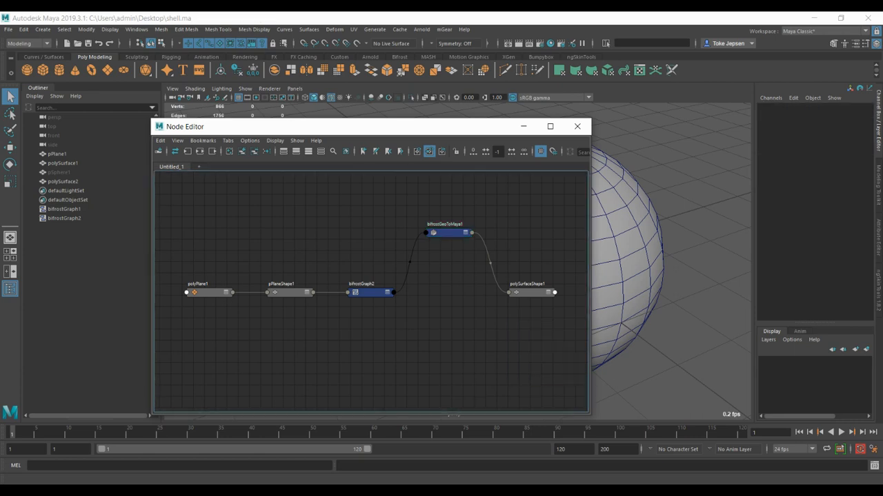
pyautogui.click(447, 231)
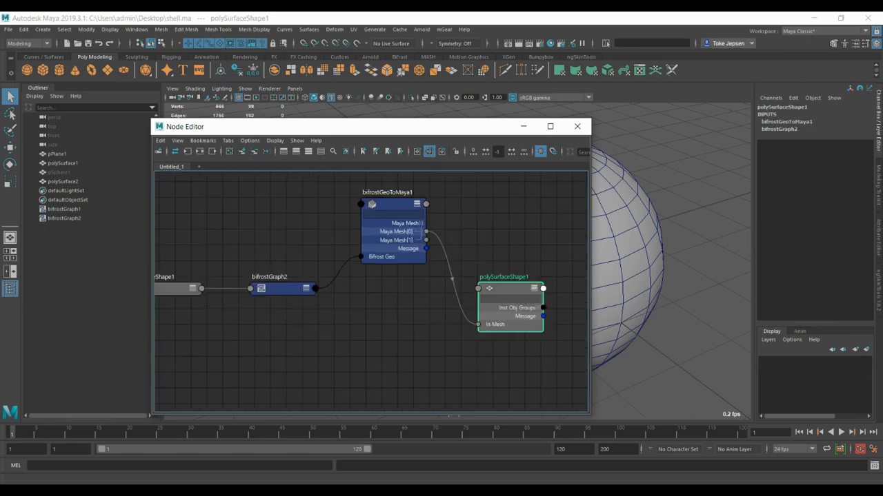
pyautogui.click(283, 288)
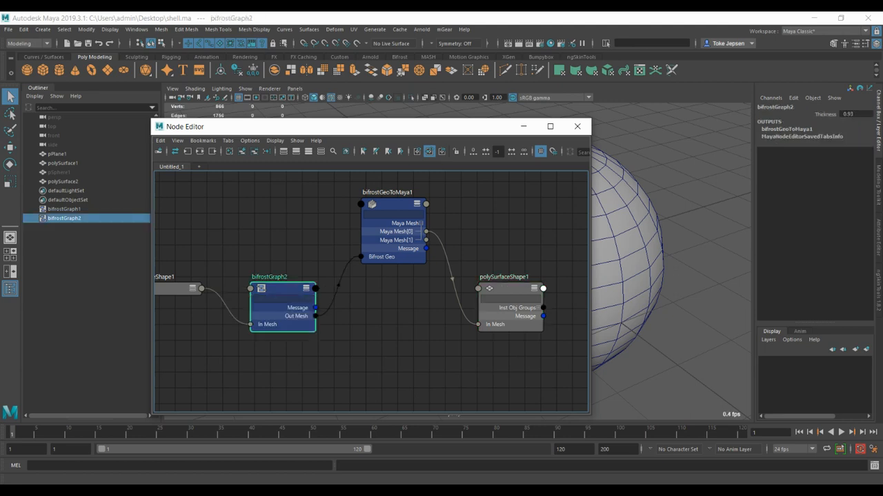